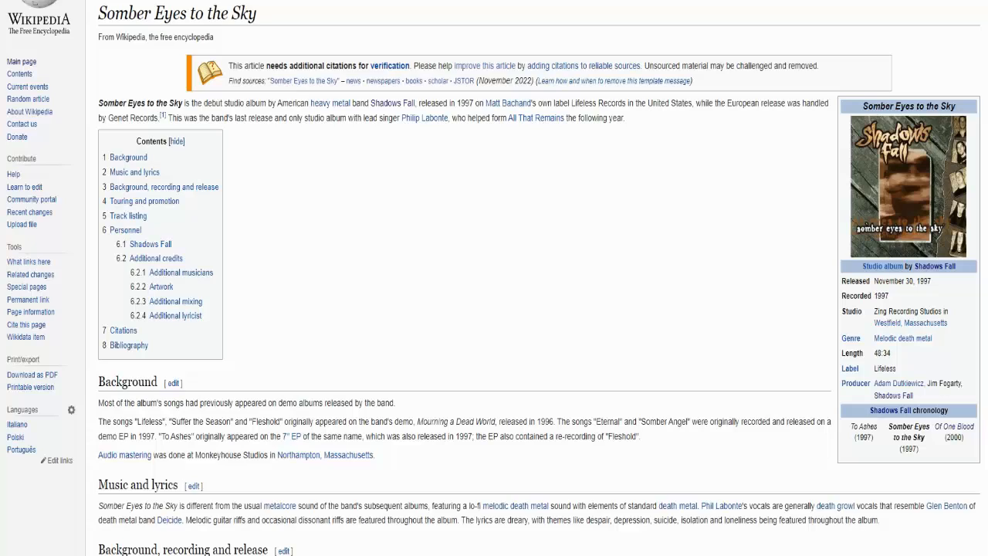
Step: Scroll through the article's background, music, recording and touring sections
scroll("down", 3)
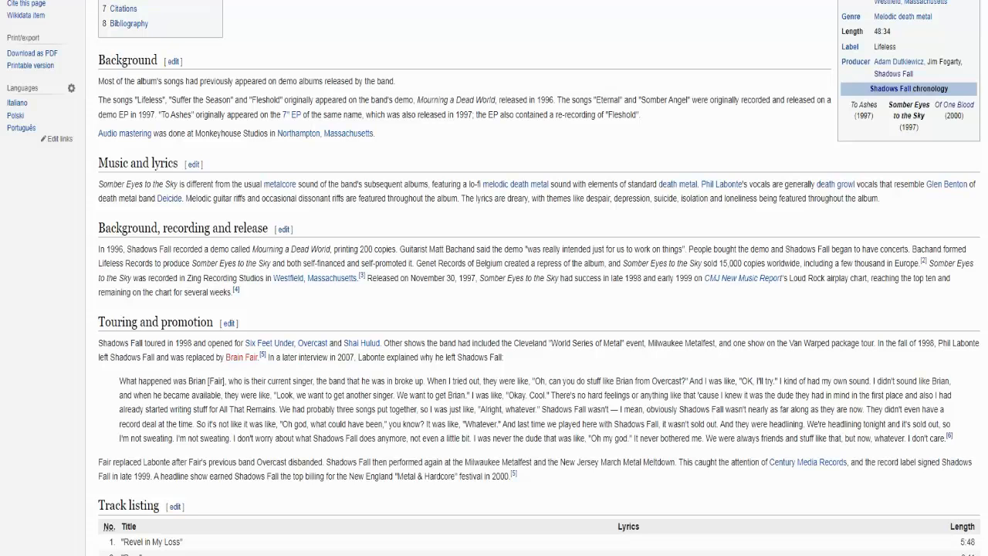
Step: Scroll down to the ten-track listing with song lengths
scroll("down", 3)
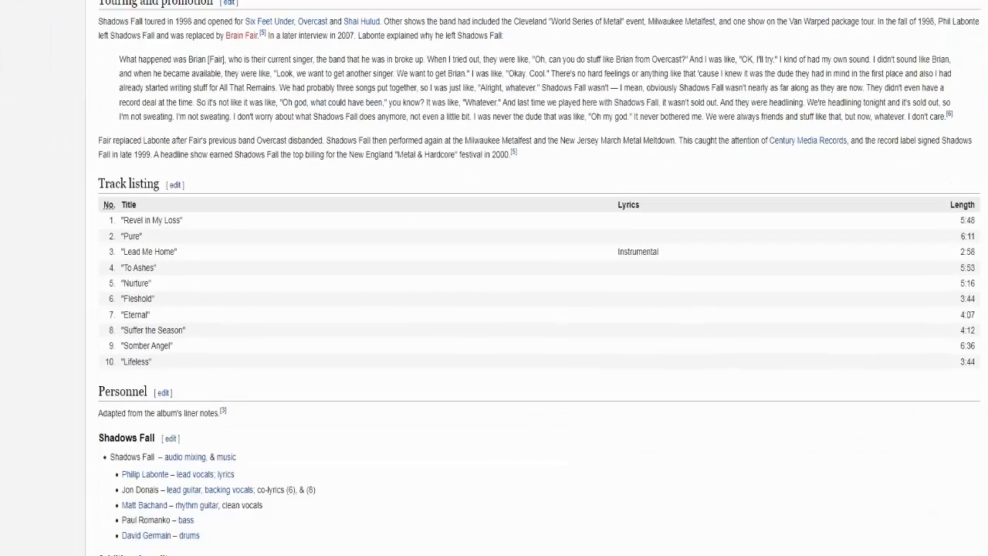
scroll("down", 3)
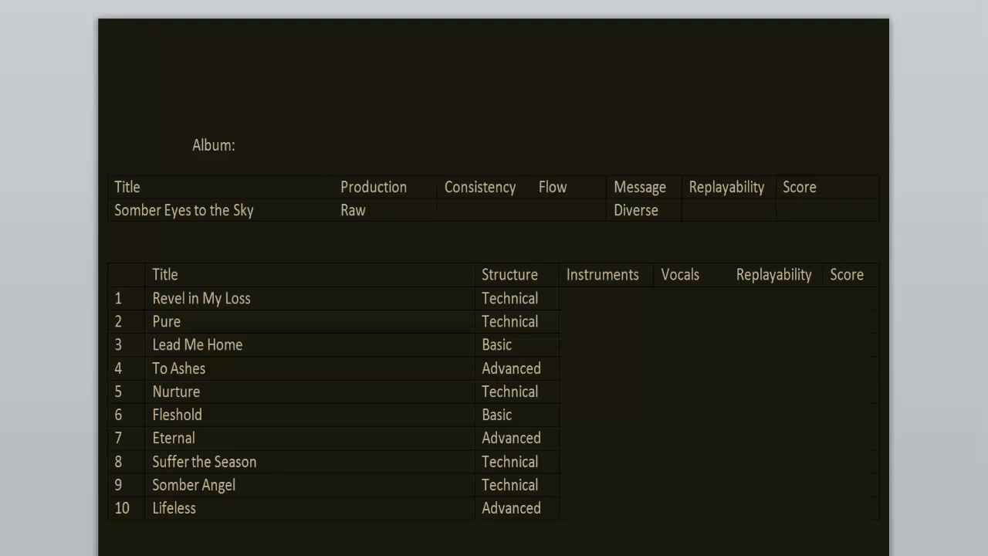
Step: Enter Amazing instruments and Good vocals for Revel in My Loss
left_click(826, 209)
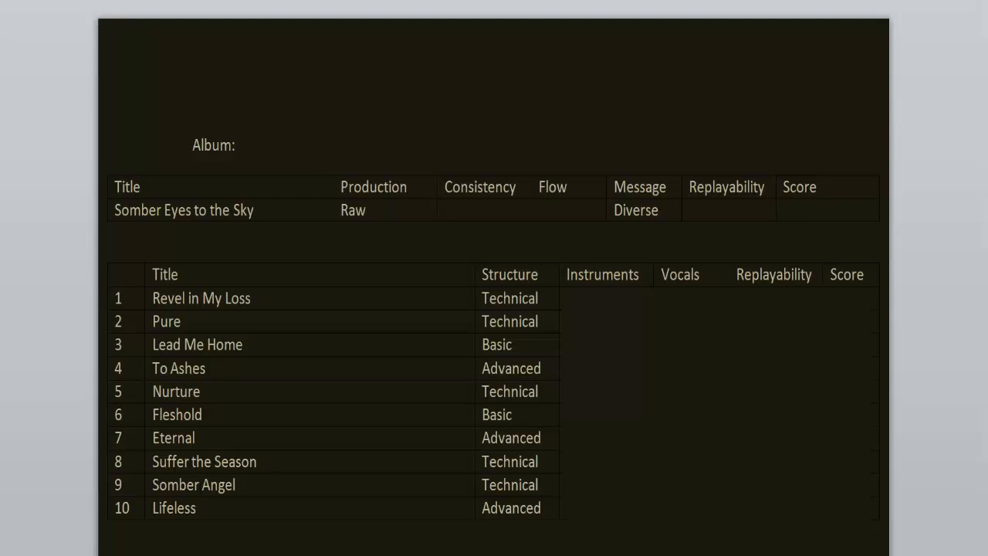
left_click(818, 209)
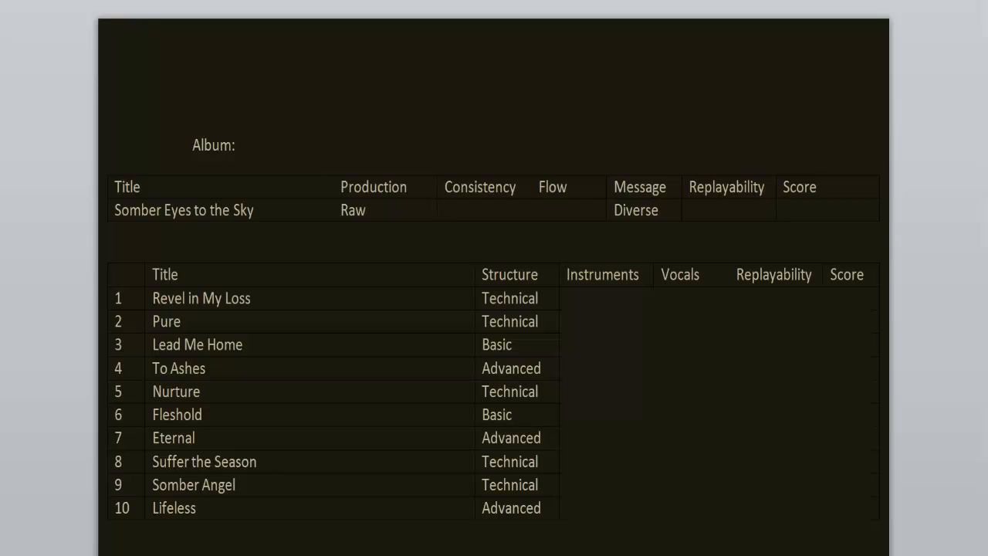
left_click(810, 210)
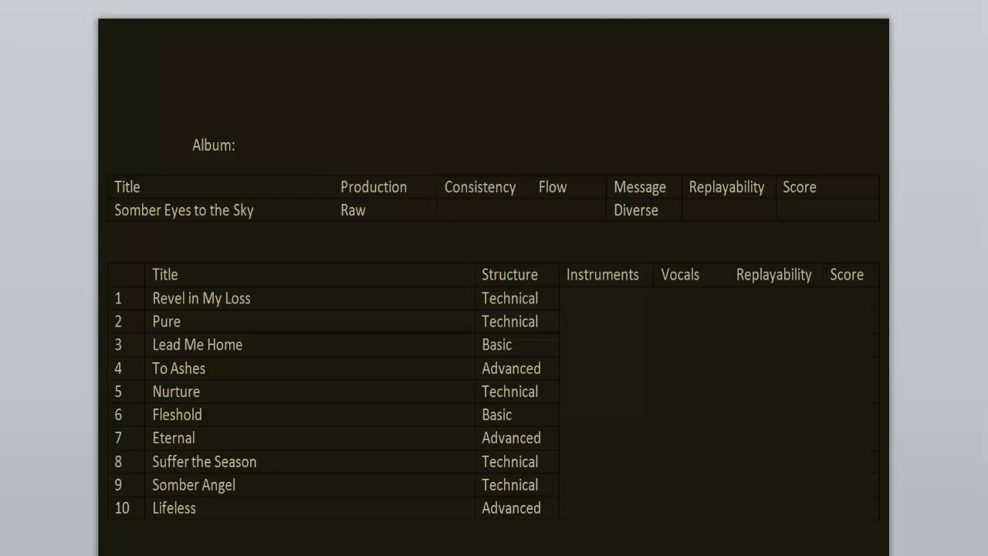
left_click(826, 210)
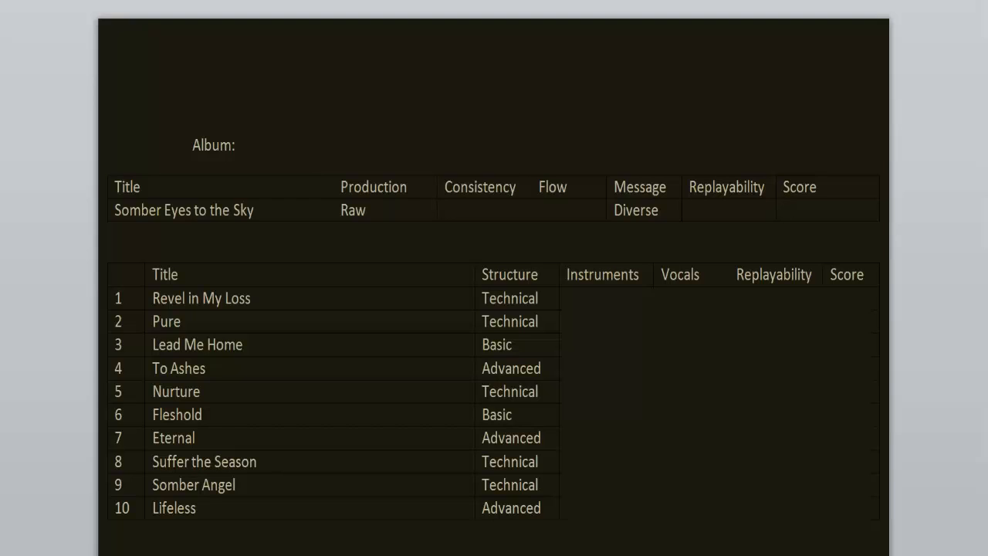
left_click(818, 210)
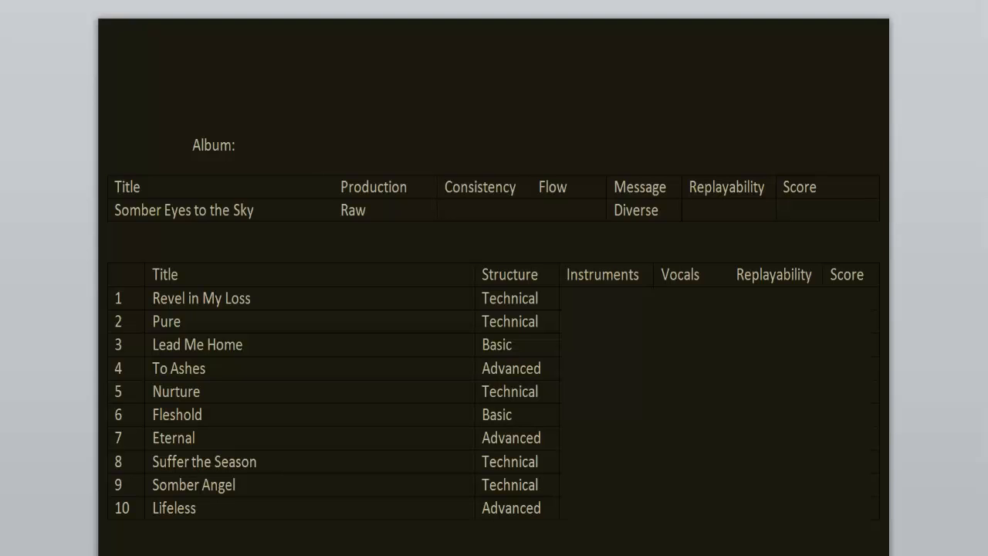
left_click(830, 210)
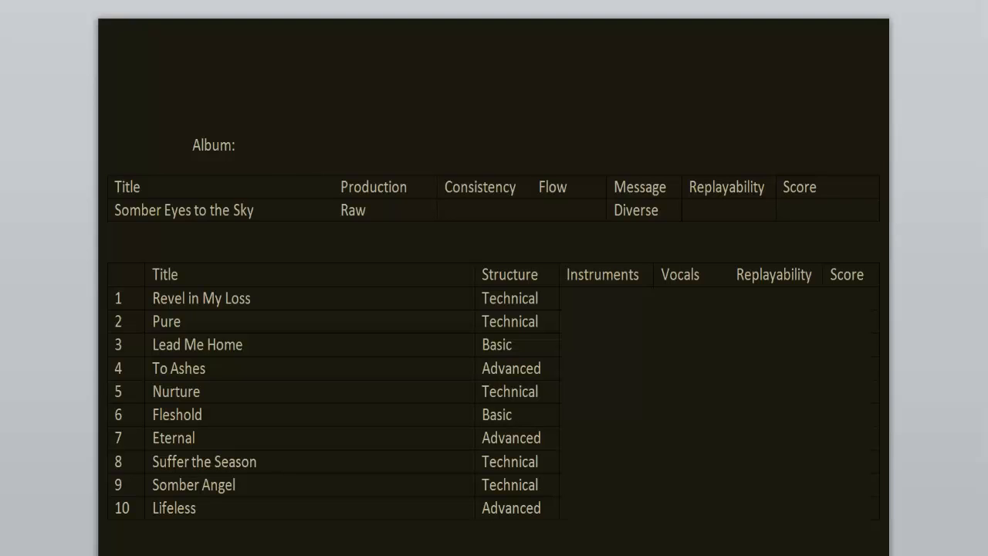
left_click(826, 210)
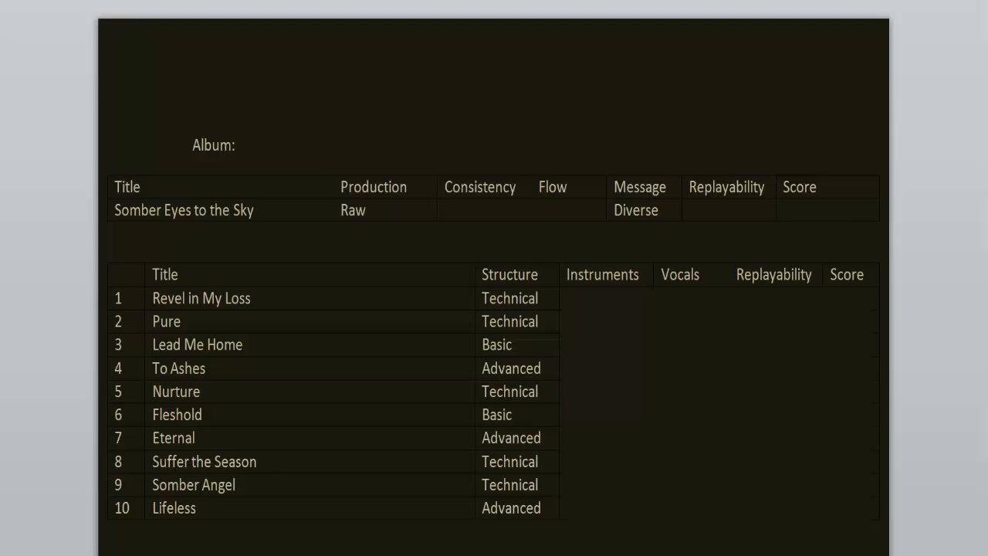
left_click(826, 210)
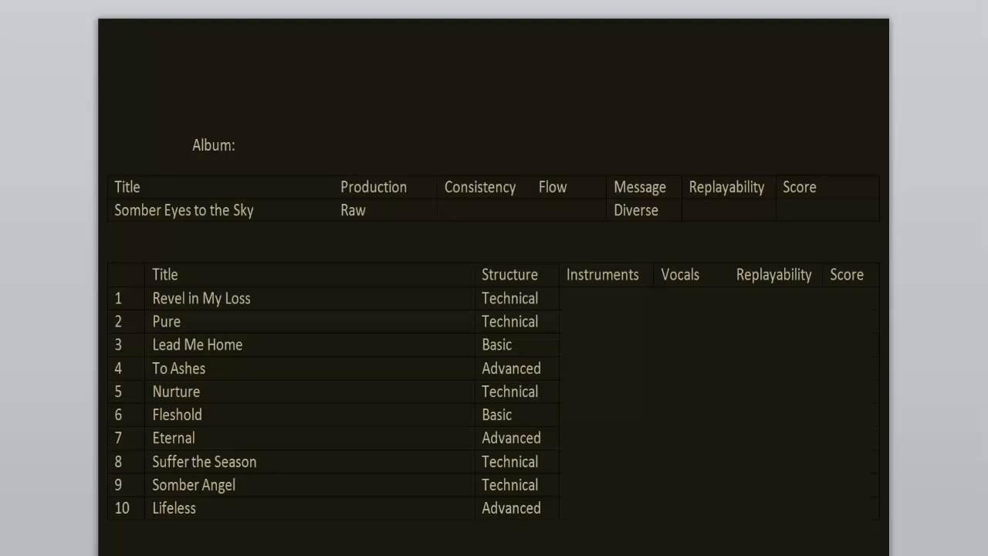
left_click(826, 210)
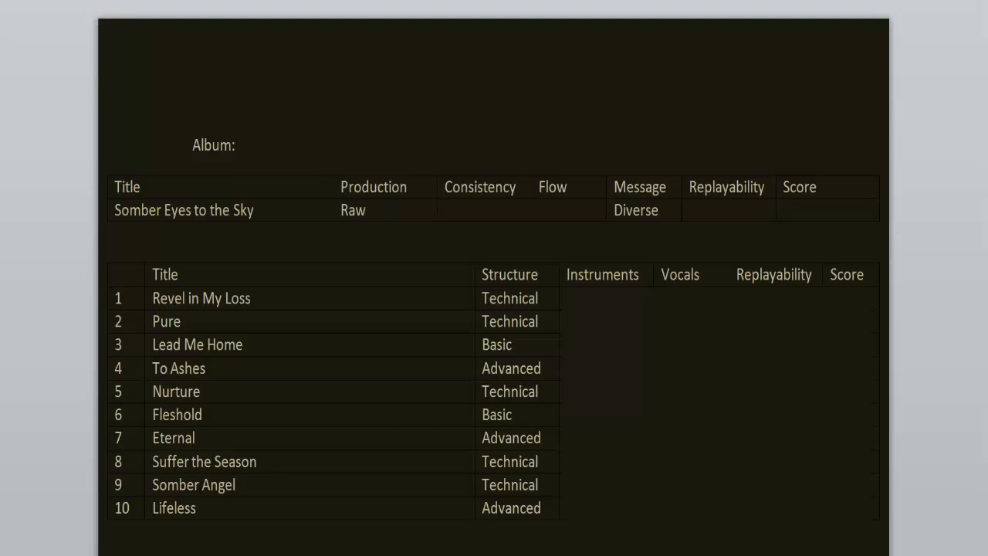
left_click(825, 210)
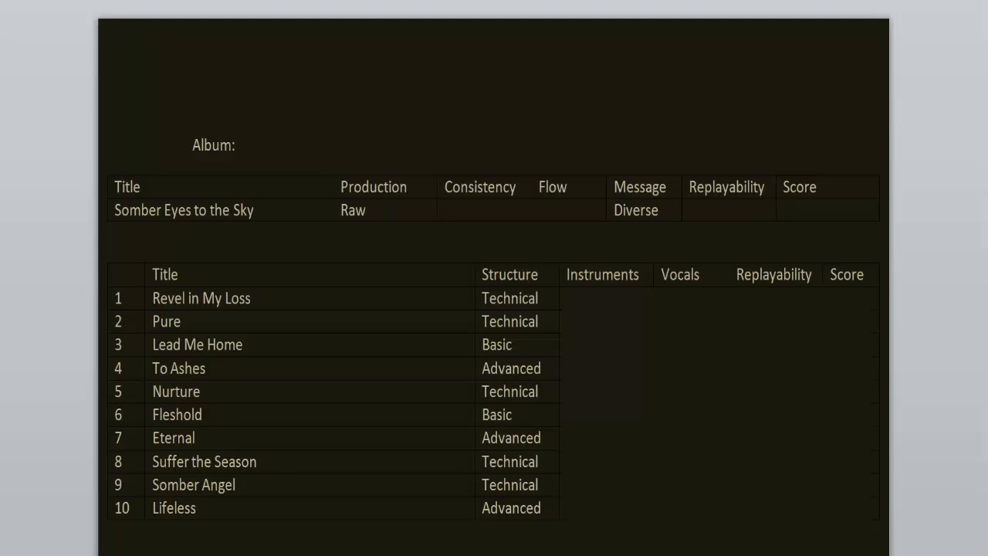
left_click(825, 210)
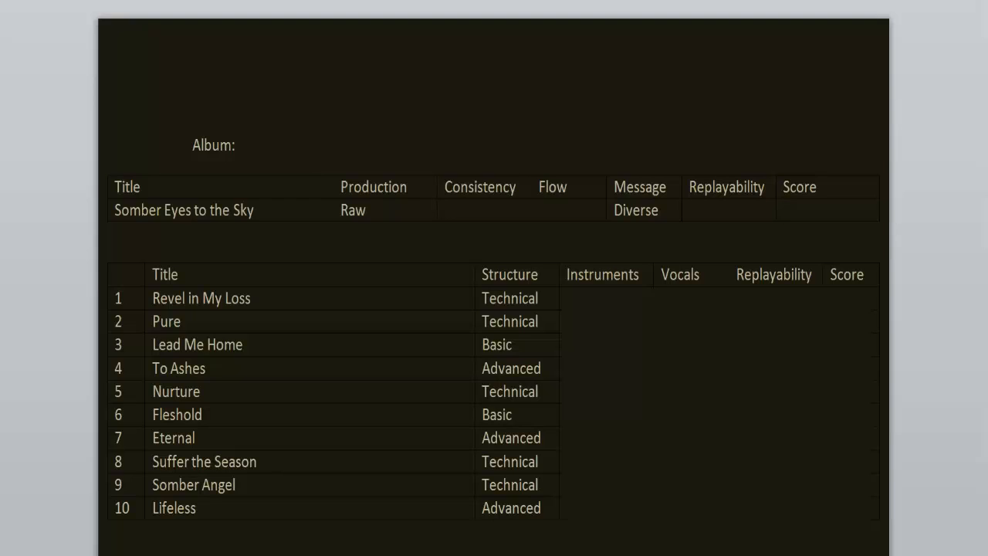
left_click(811, 209)
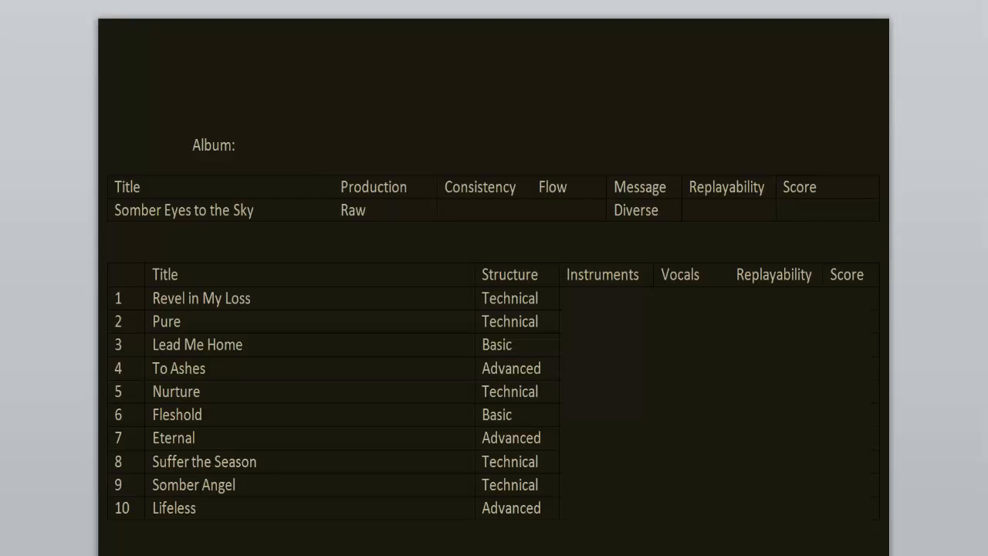
Step: Mark Revel in My Loss replayable (Yes) with a score of 9/10
left_click(826, 209)
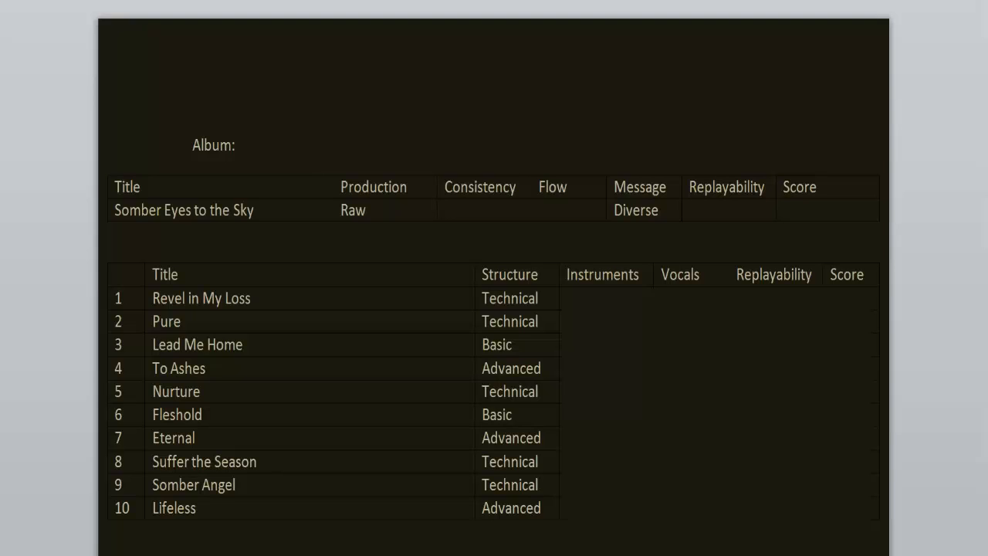
left_click(784, 210)
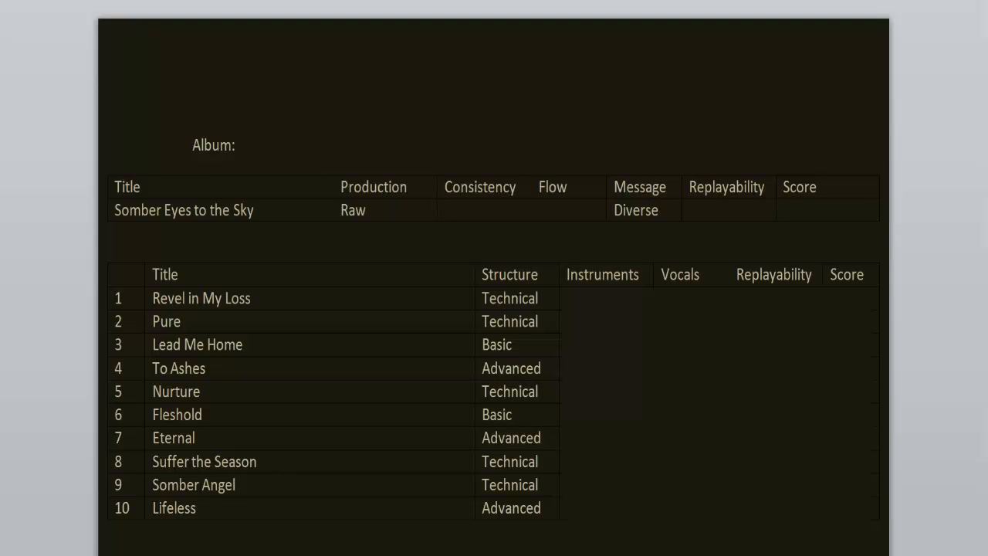
left_click(818, 210)
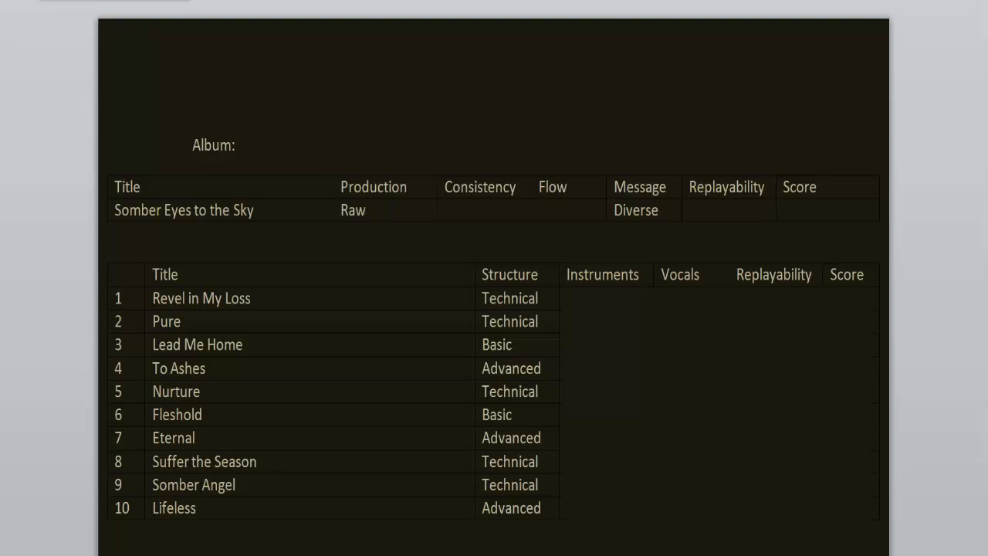
left_click(825, 210)
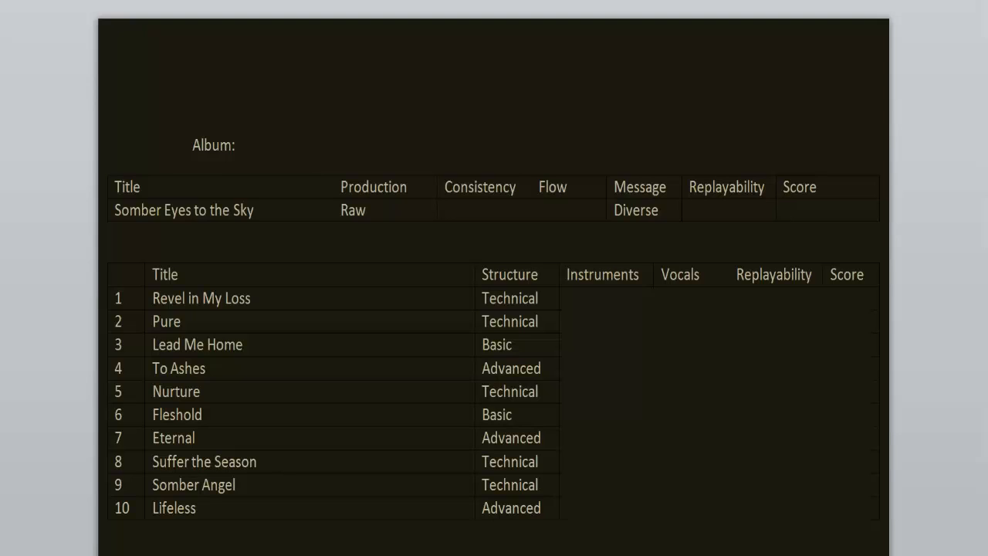
left_click(827, 210)
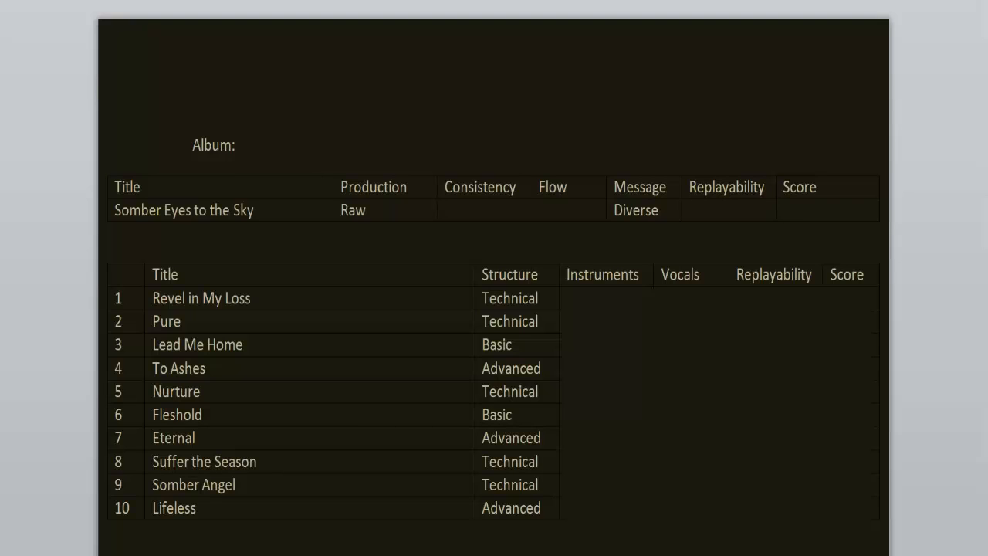
left_click(826, 209)
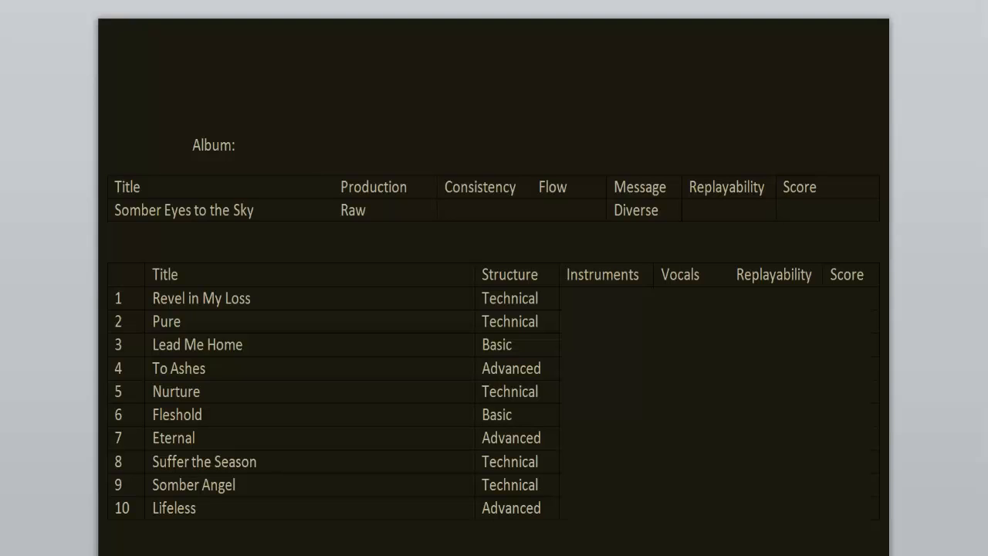
left_click(810, 210)
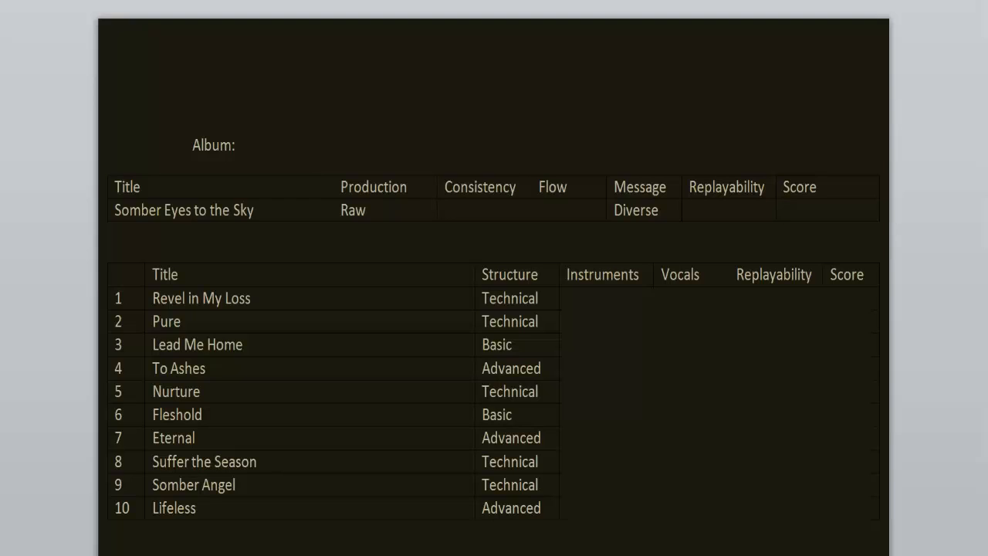
left_click(826, 210)
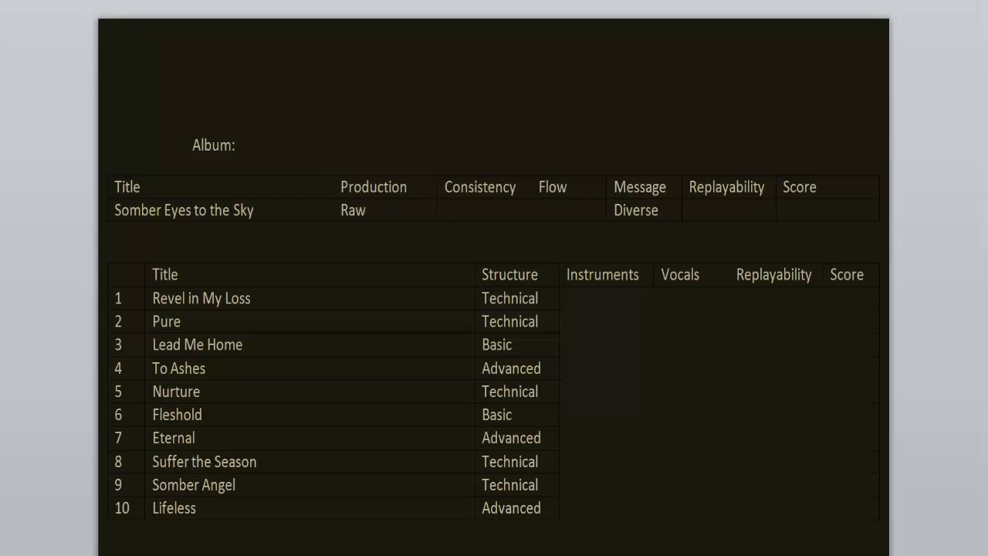
left_click(826, 210)
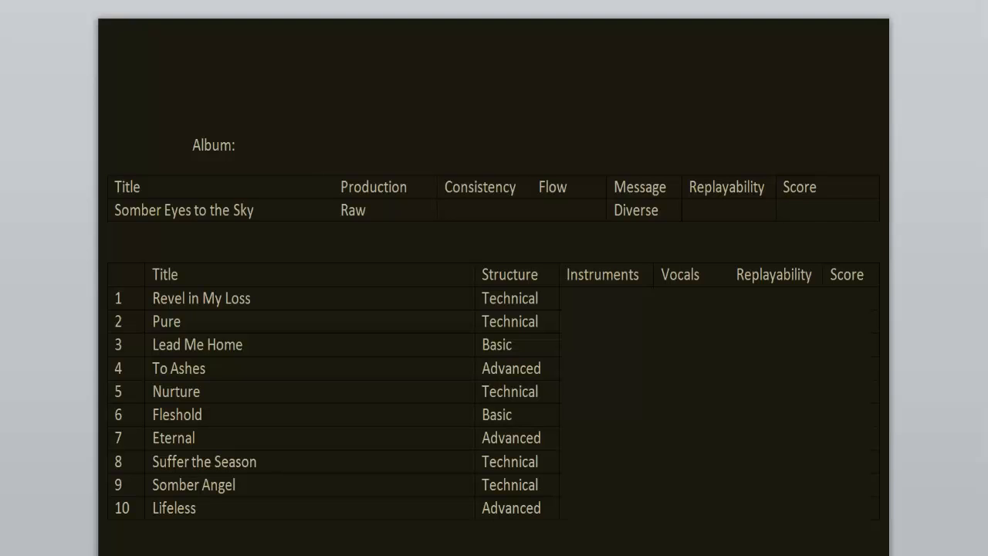
left_click(826, 210)
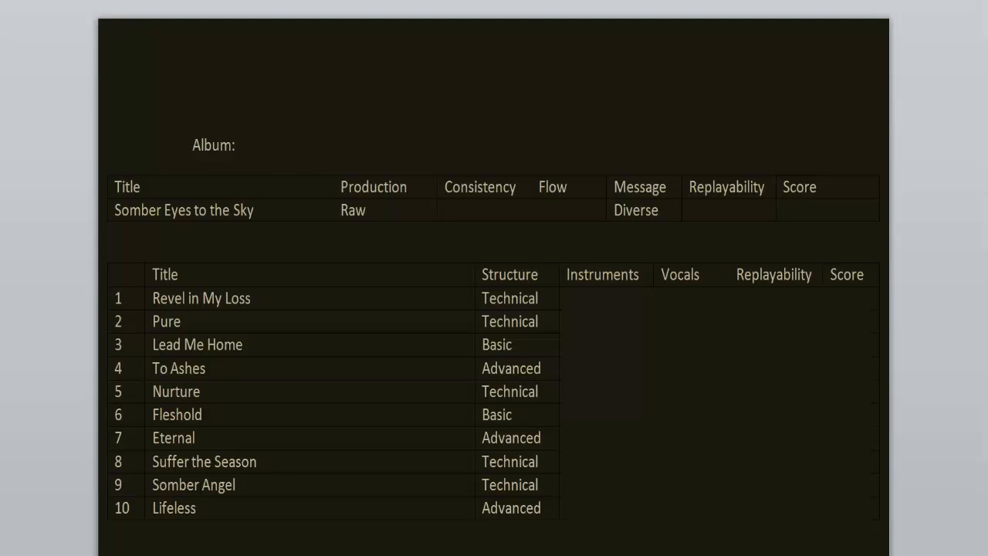
left_click(826, 210)
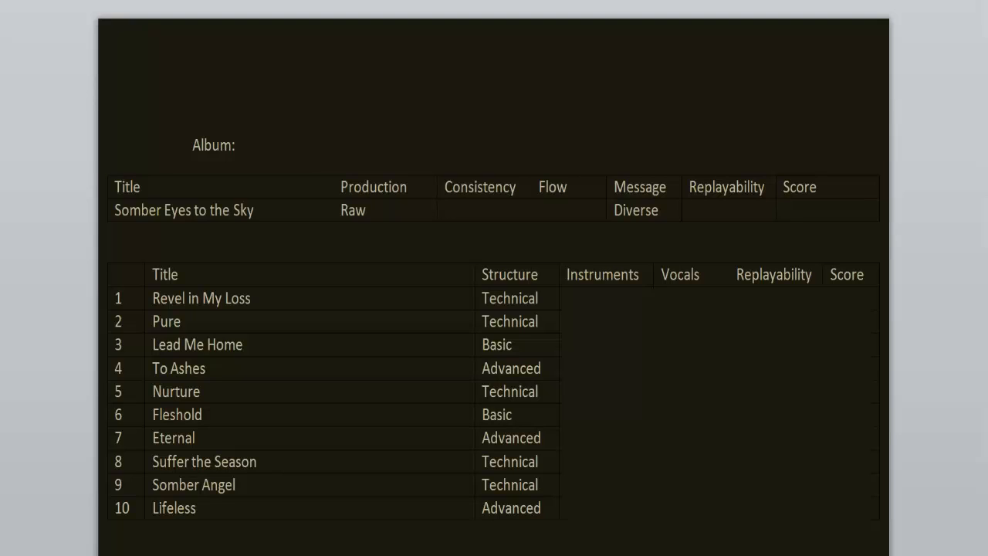
left_click(826, 209)
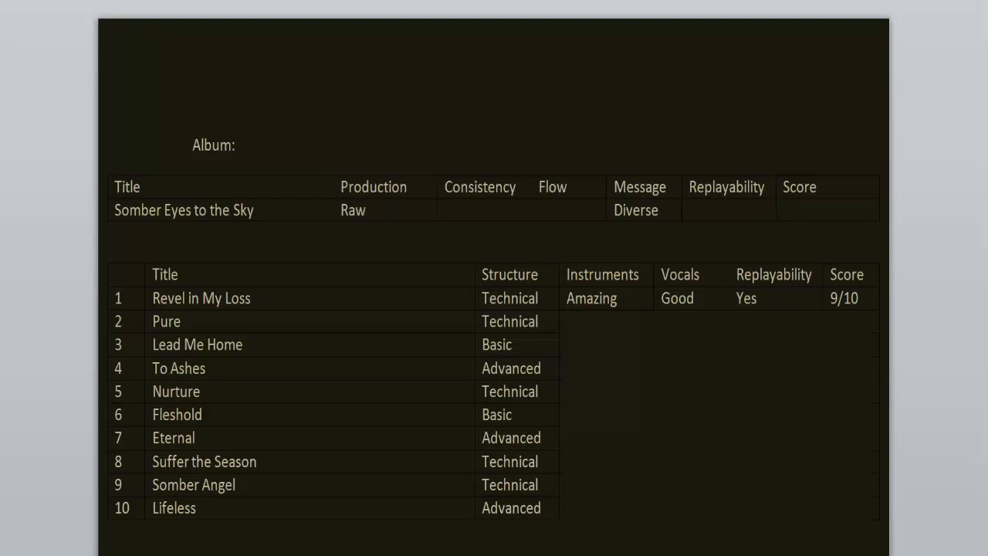
Step: Rate Pure (Phenomenal, Great, Yes, 11/10) and Lead Me Home (Beautiful, None, Yes, 10/10)
left_click(786, 210)
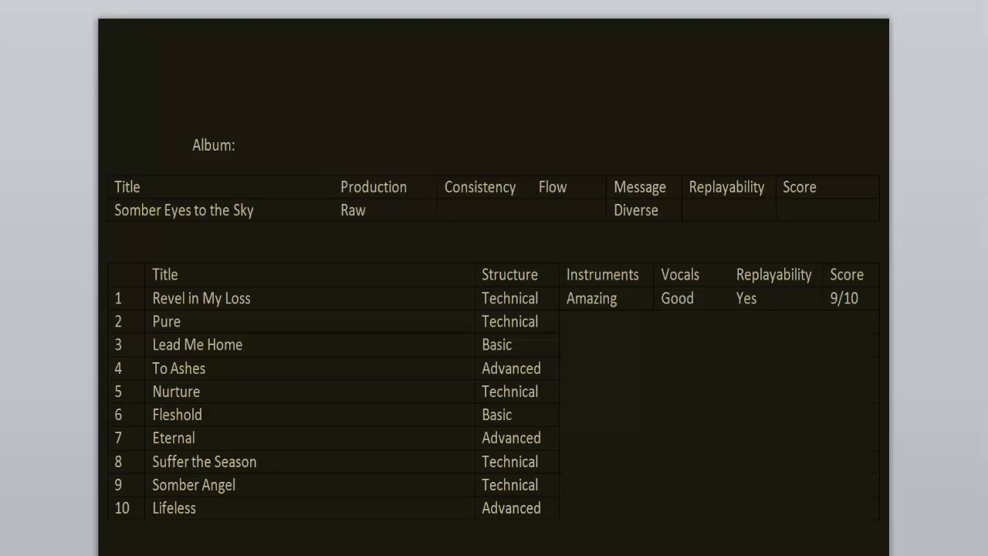
left_click(825, 210)
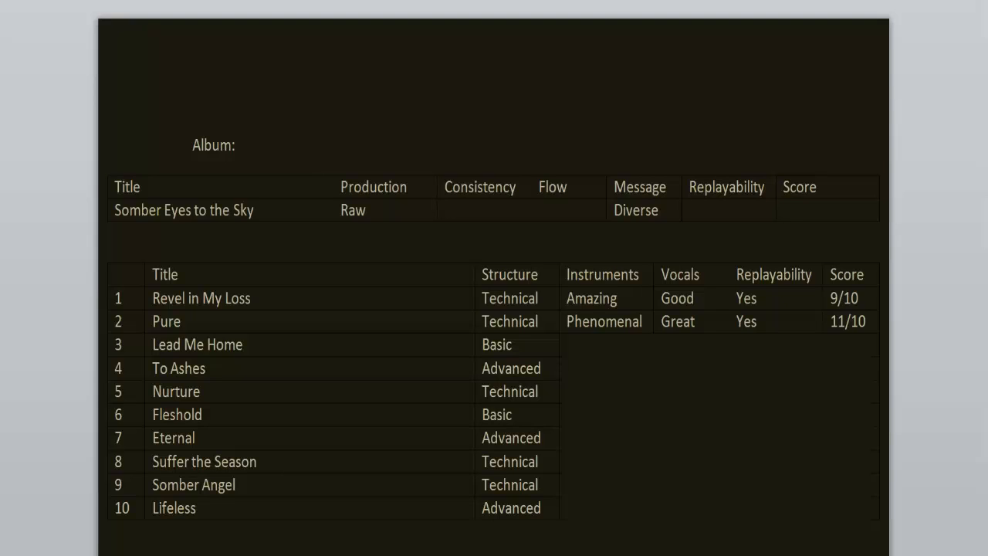
left_click(784, 210)
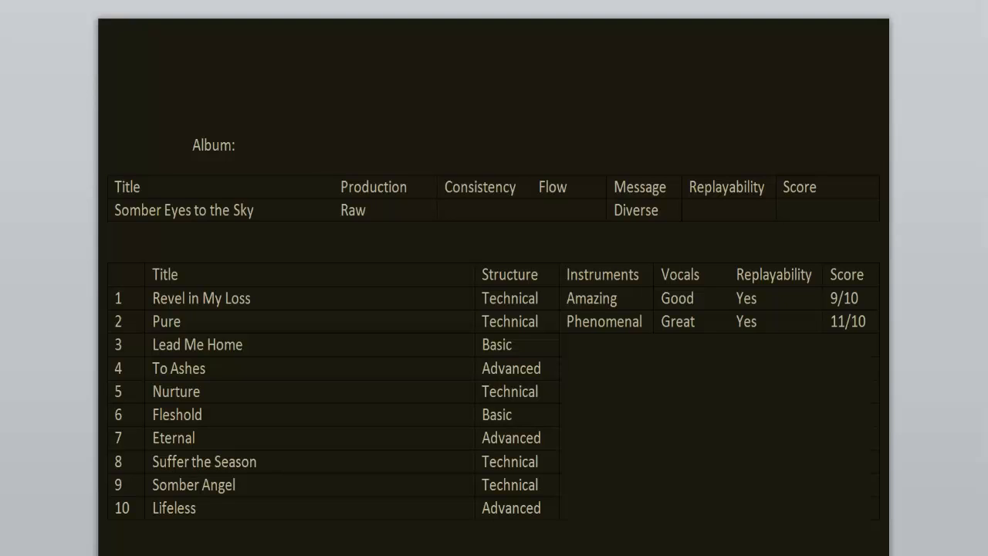
left_click(784, 209)
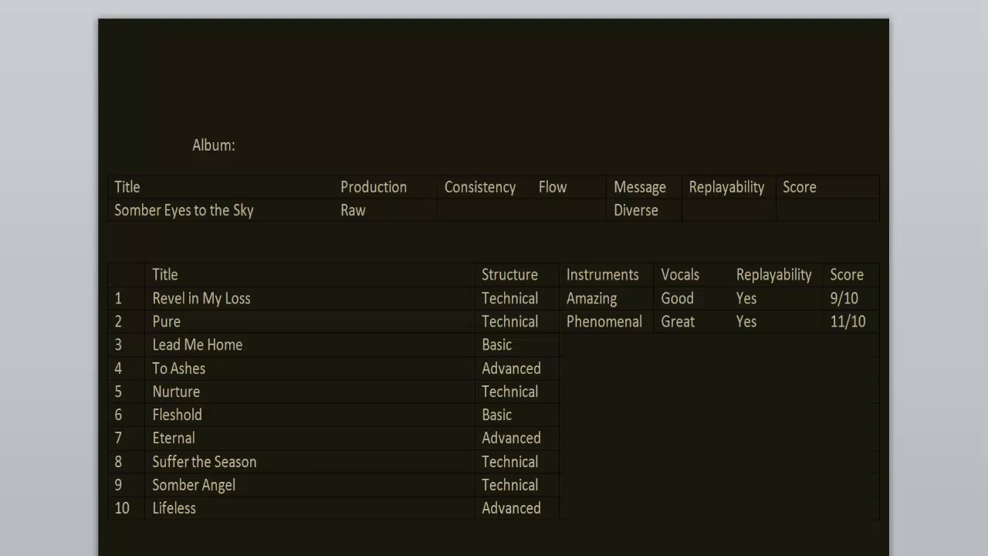
left_click(826, 210)
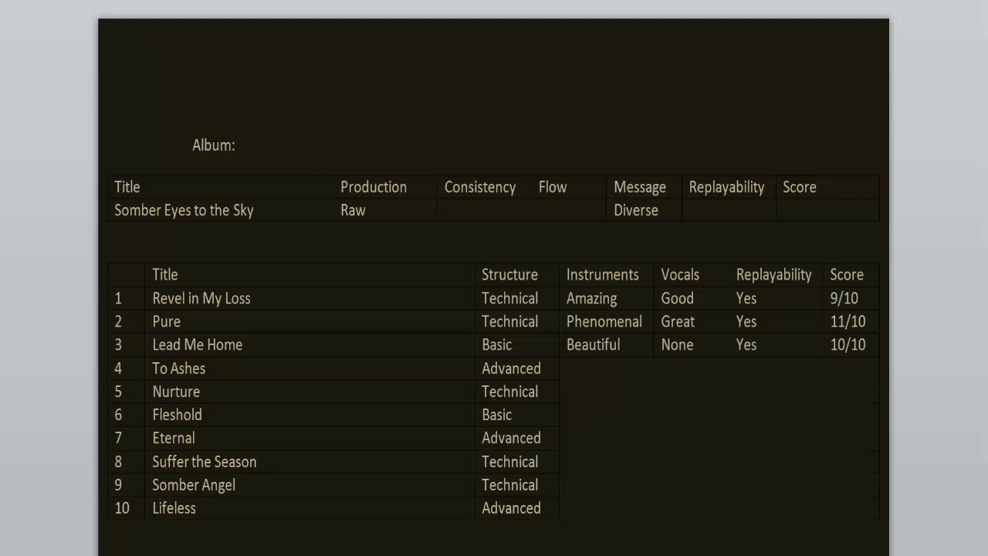
Step: Rate To Ashes as Amazing, Great, Yes, 9/10
left_click(826, 210)
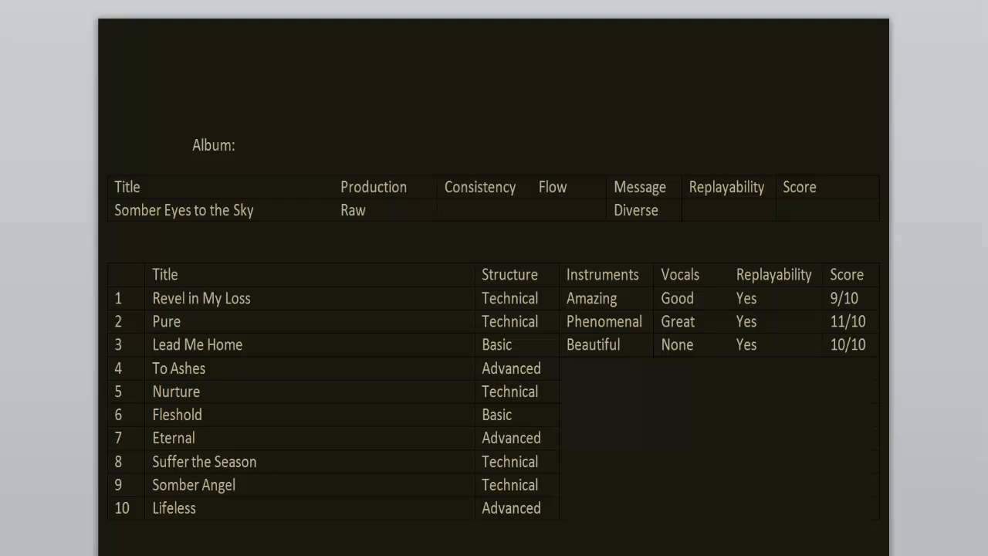
left_click(826, 210)
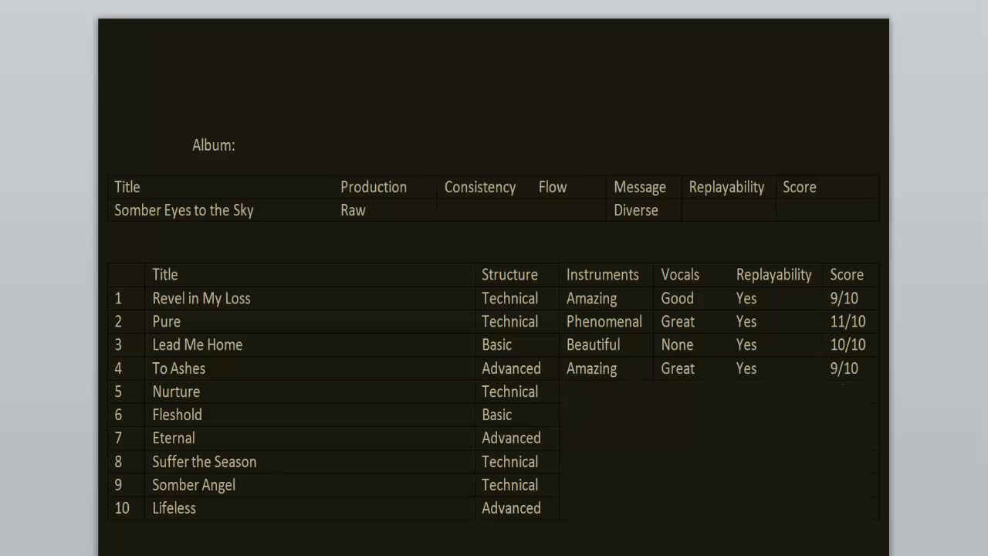
Step: Rate Nurture as Amazing instruments, Great vocals, replayable, 9/10
left_click(826, 210)
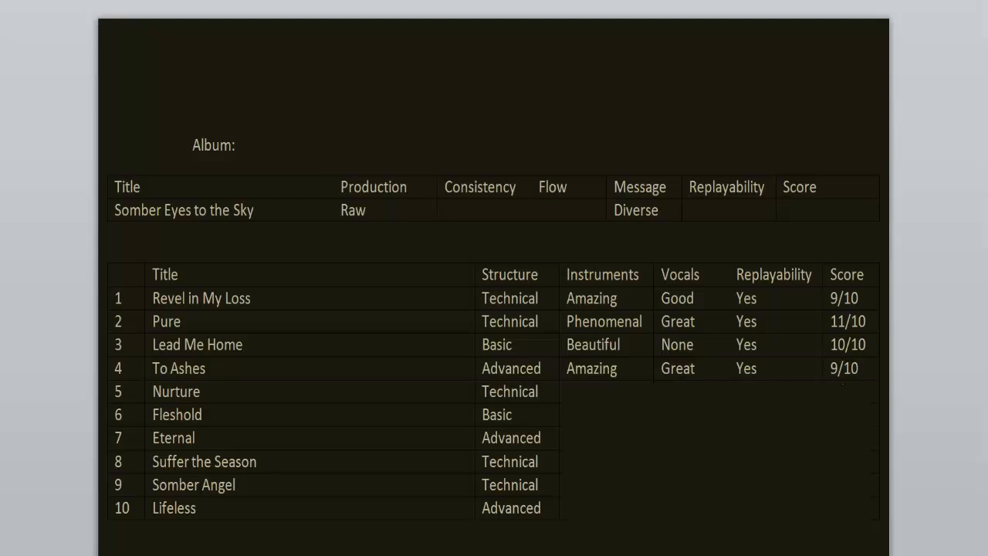
left_click(818, 210)
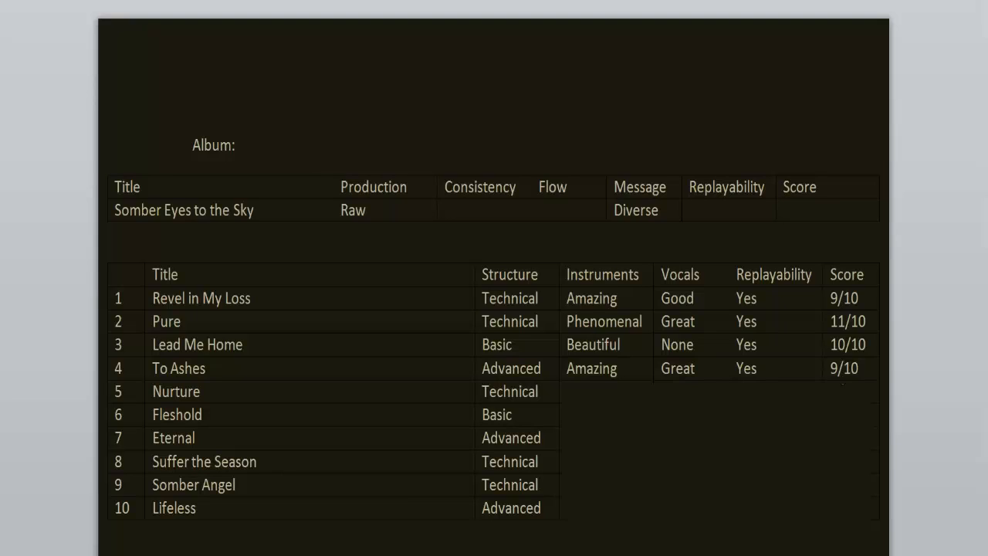
left_click(784, 210)
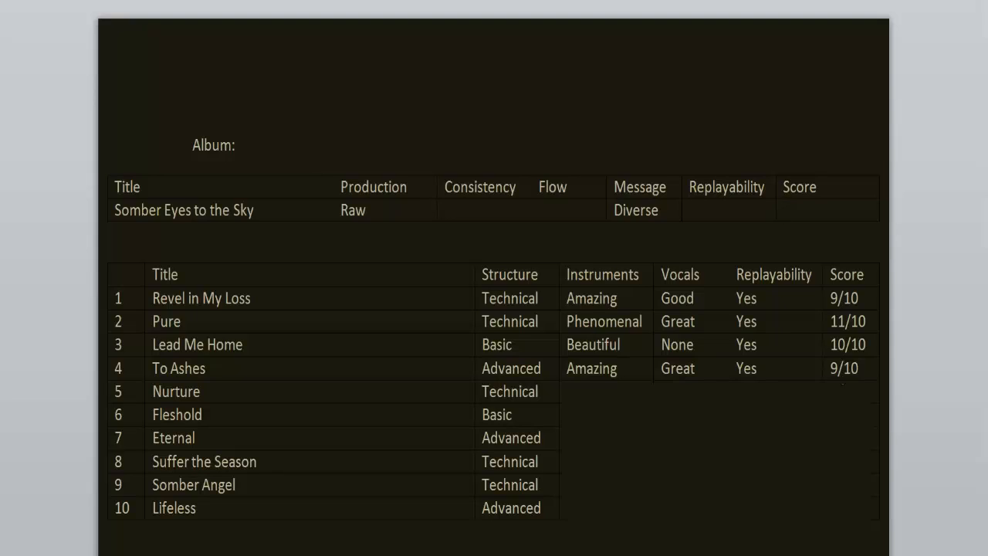
left_click(818, 210)
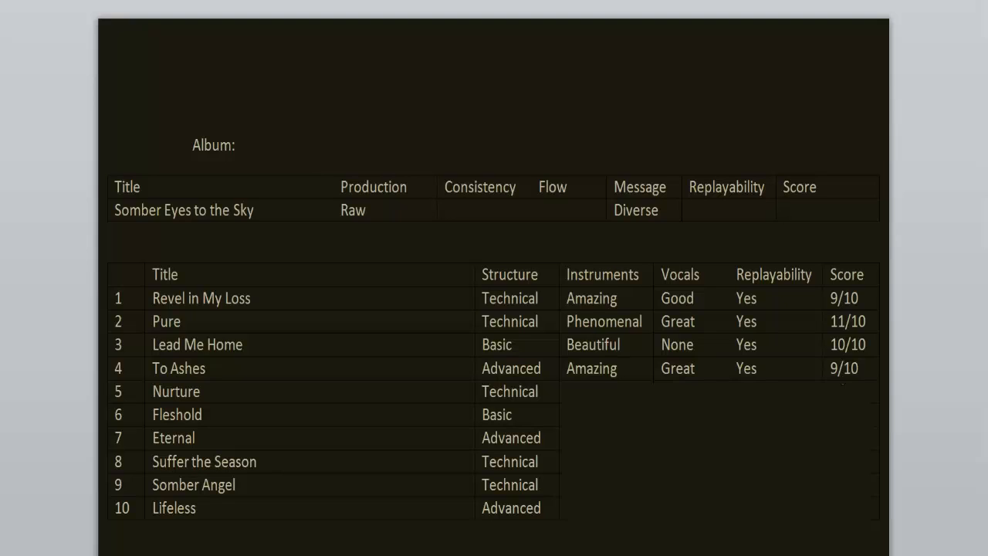
left_click(826, 210)
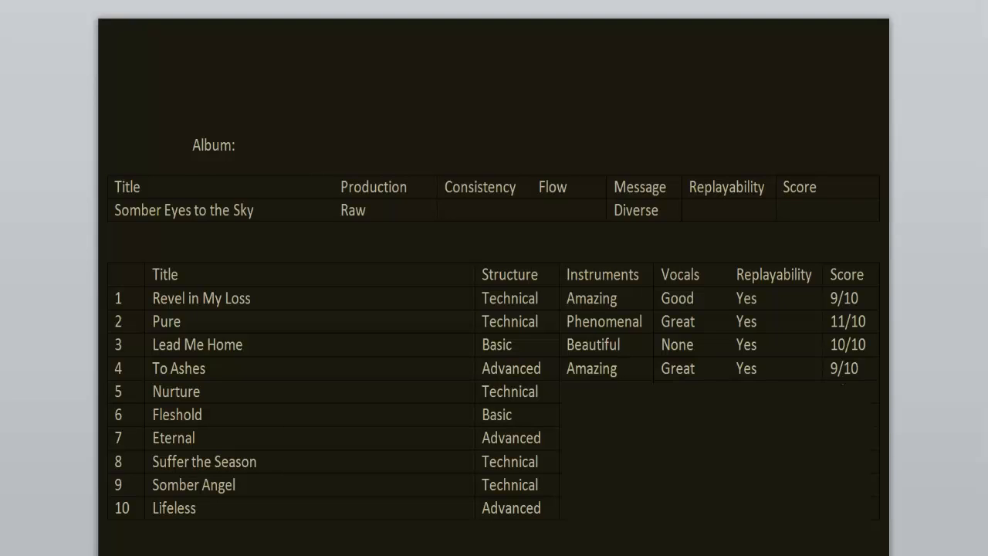
left_click(784, 210)
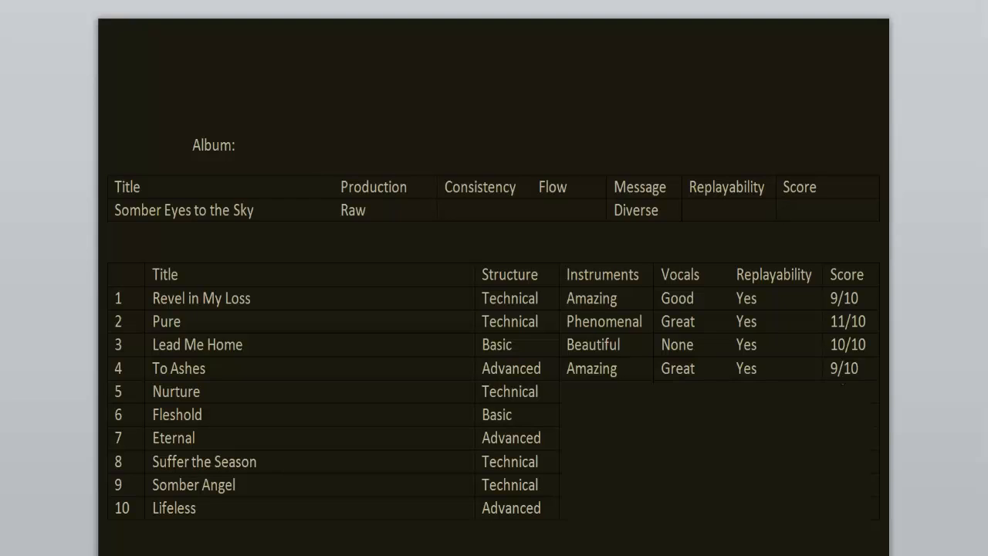
left_click(826, 210)
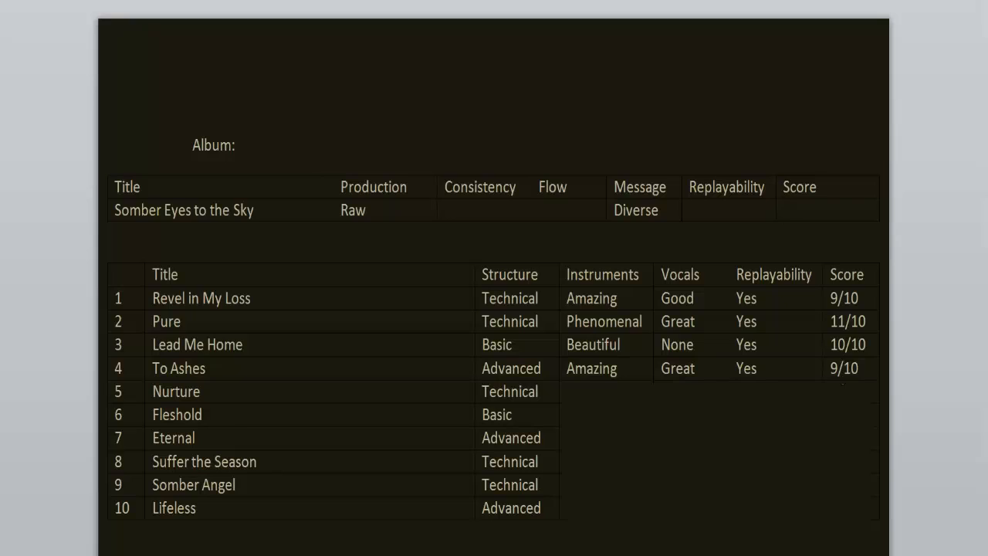
left_click(826, 210)
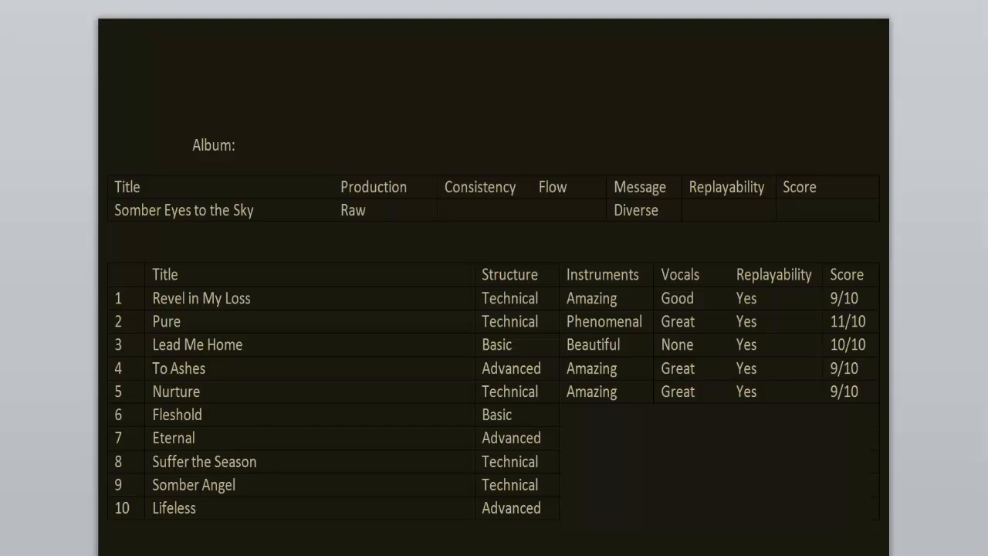
Step: Rate Fleshold as Amazing instruments, Mediocre vocals, replayable, 7/10
left_click(784, 210)
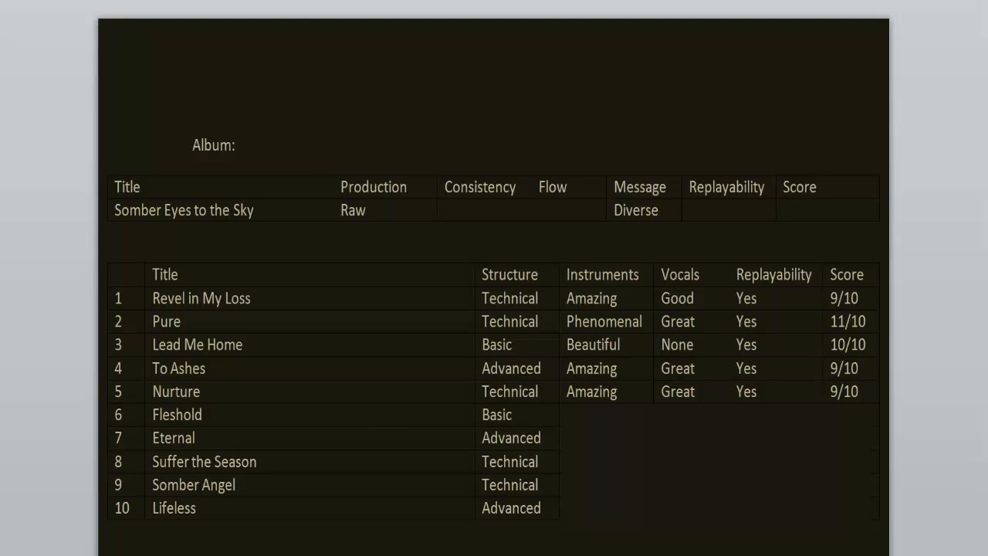
left_click(784, 210)
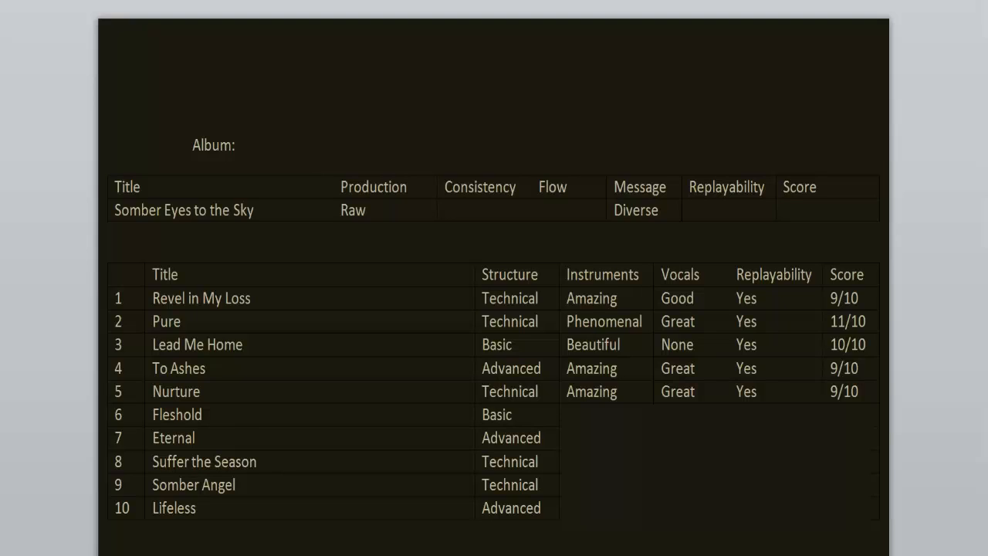
left_click(784, 209)
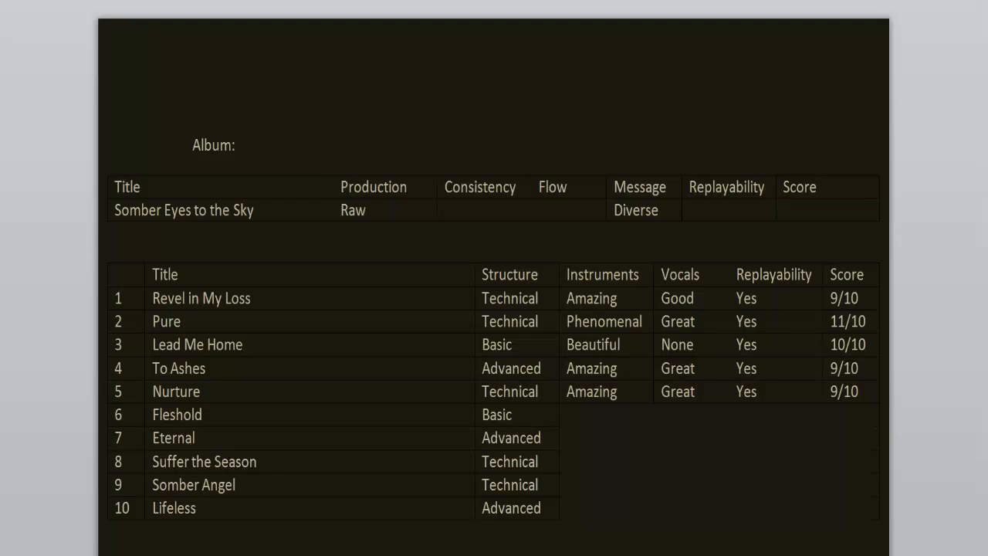
left_click(826, 210)
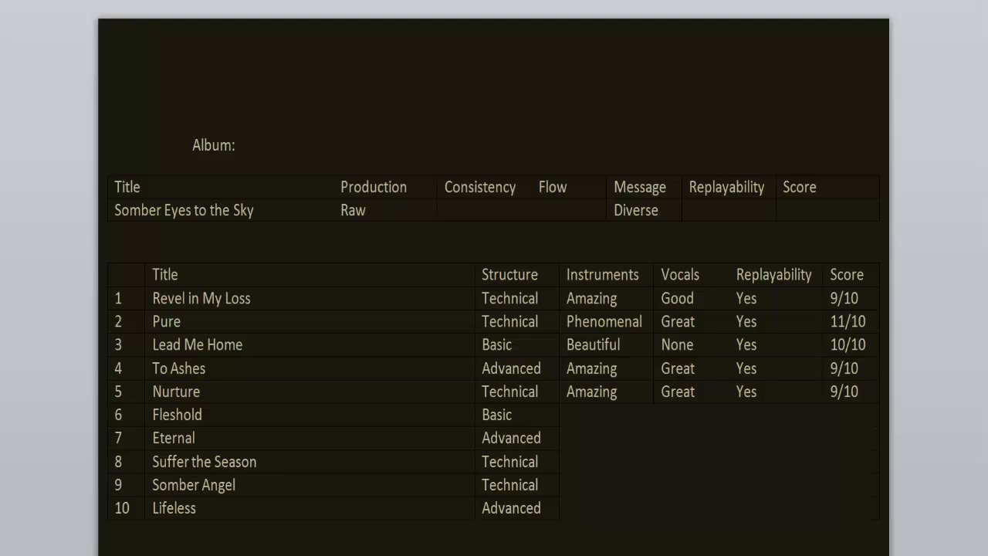
left_click(784, 210)
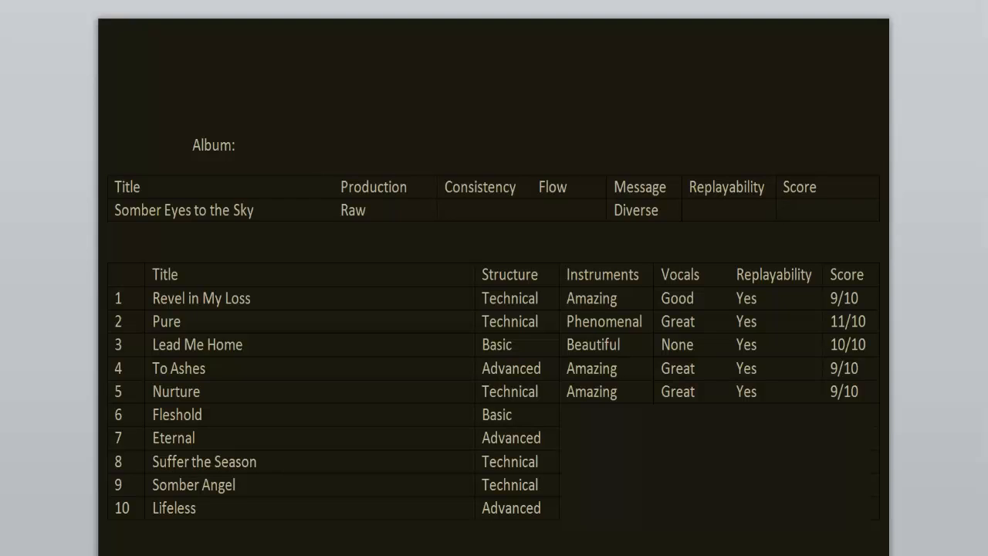
left_click(785, 210)
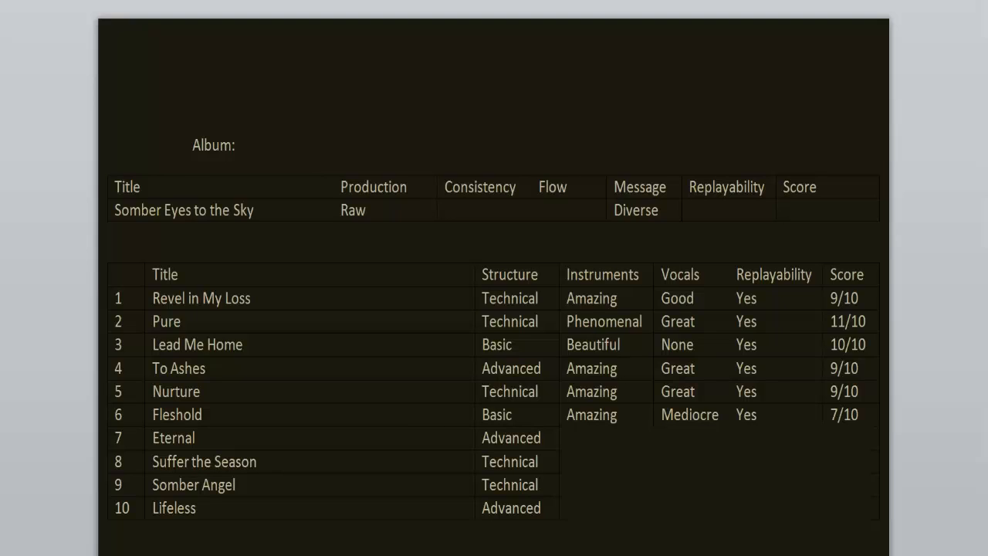
Step: Rate Eternal (Interesting, Great, Yes, 7/10) and Suffer the Season (Amazing, Great, Yes, 8/10)
left_click(811, 210)
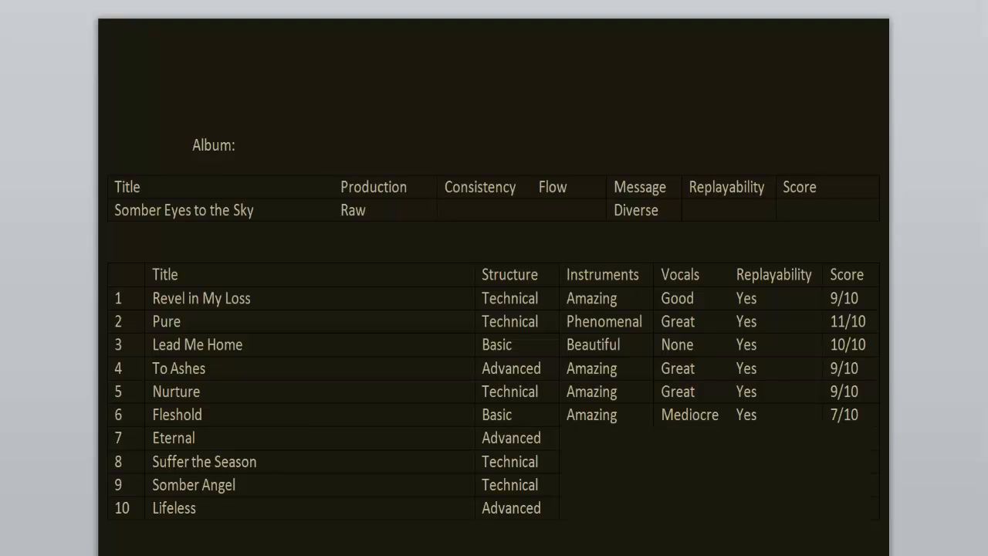
left_click(826, 210)
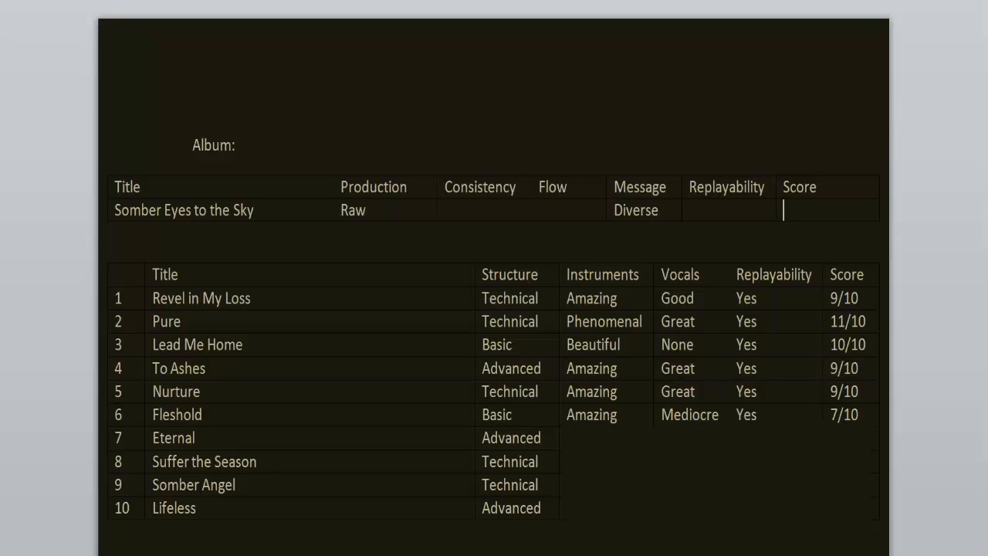
type("Interesting")
left_click(852, 437)
type("7/10")
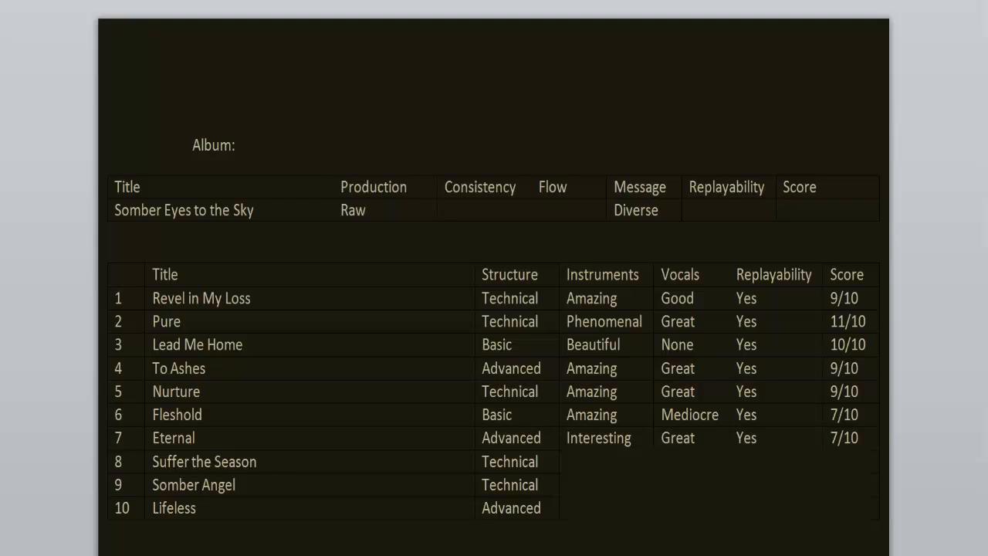
left_click(810, 210)
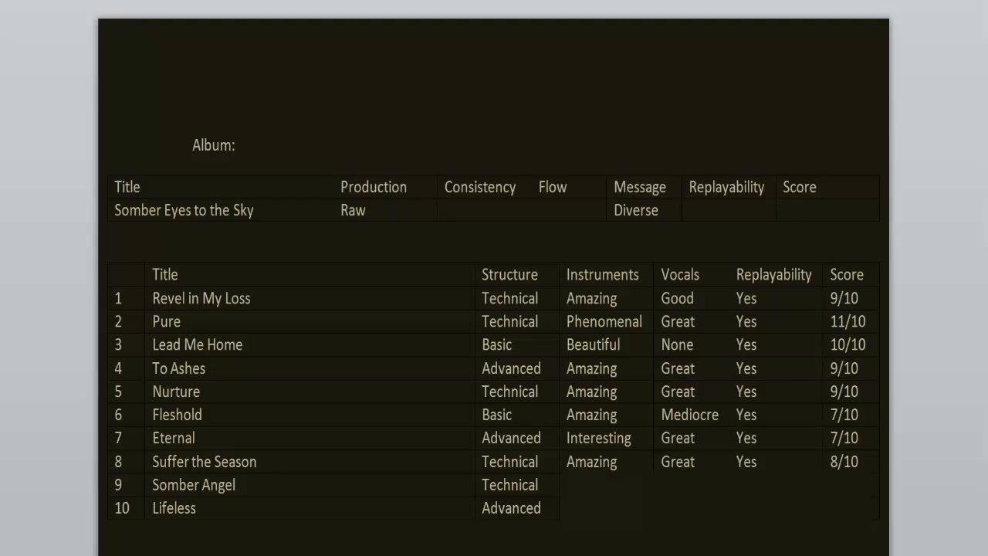
Step: Rate Somber Angel 9/10 and Lifeless 11/10; album row Stable, Fitting, Yes, Excellent
left_click(802, 210)
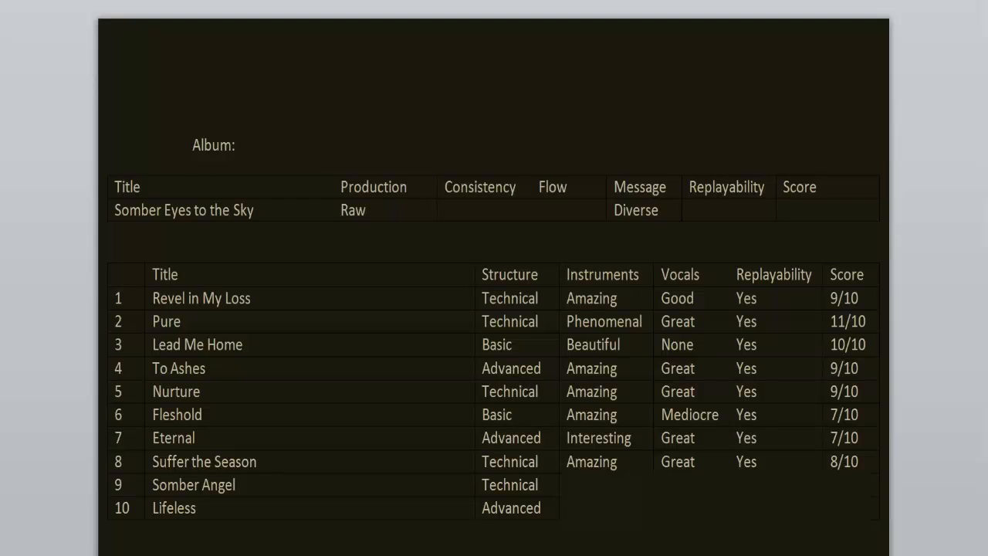
left_click(784, 210)
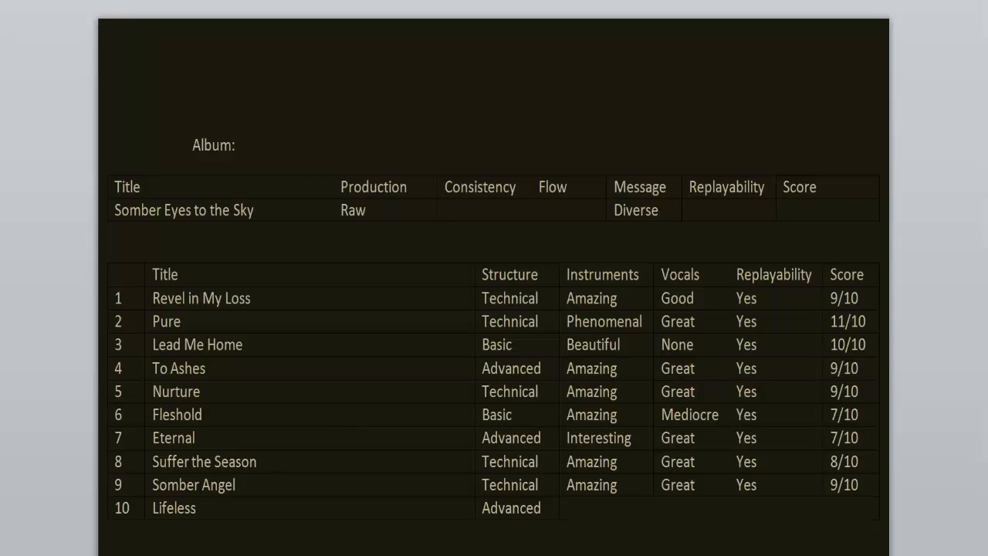
left_click(784, 210)
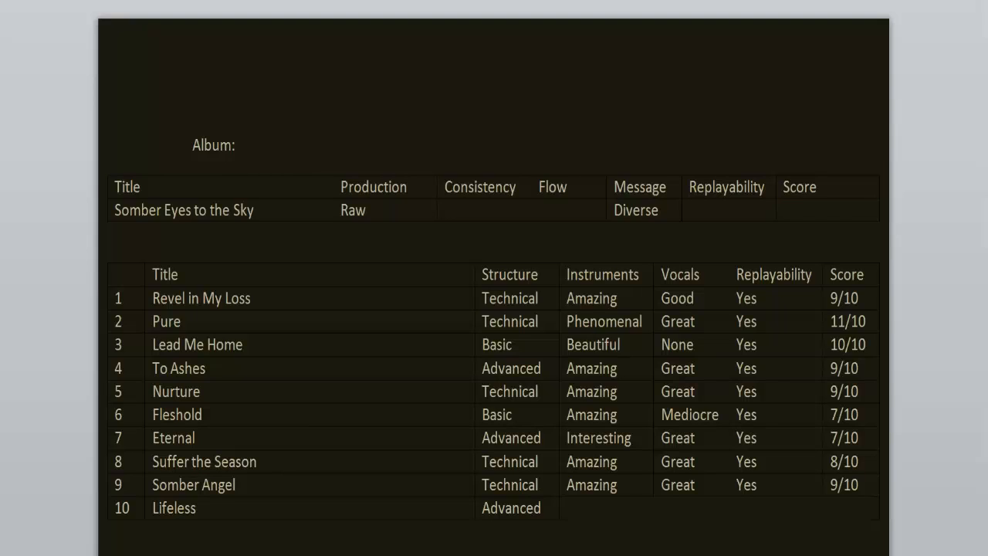
left_click(784, 209)
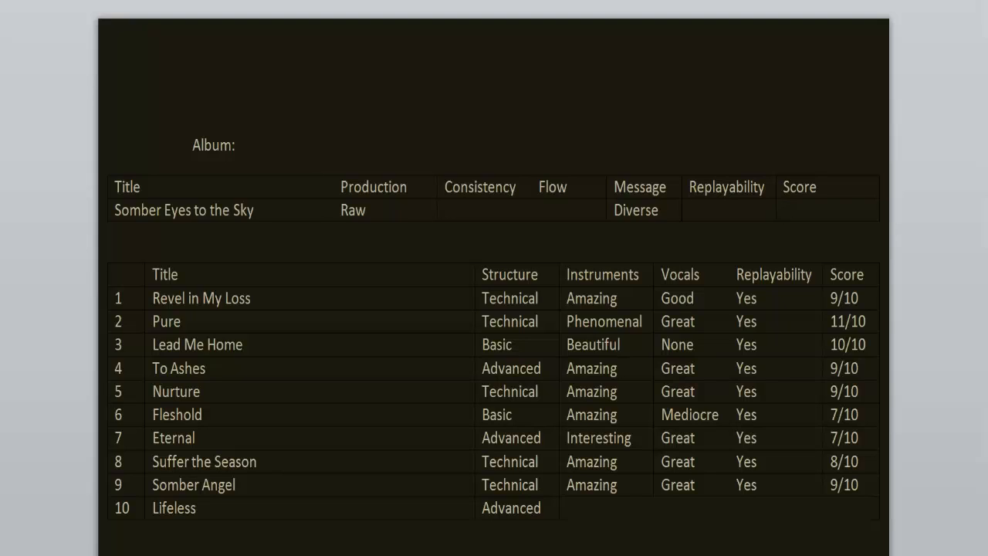
left_click(784, 210)
type("Excellent")
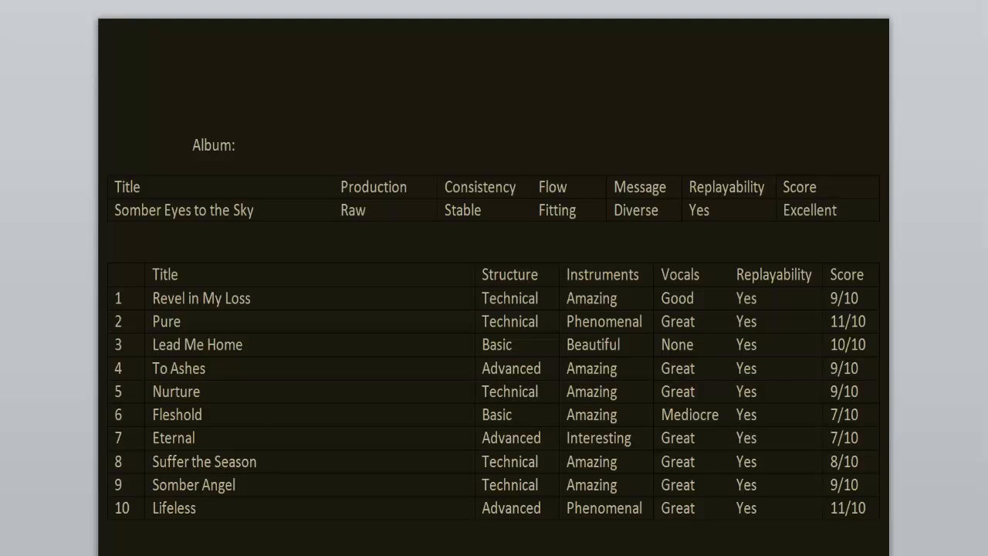
left_click(809, 210)
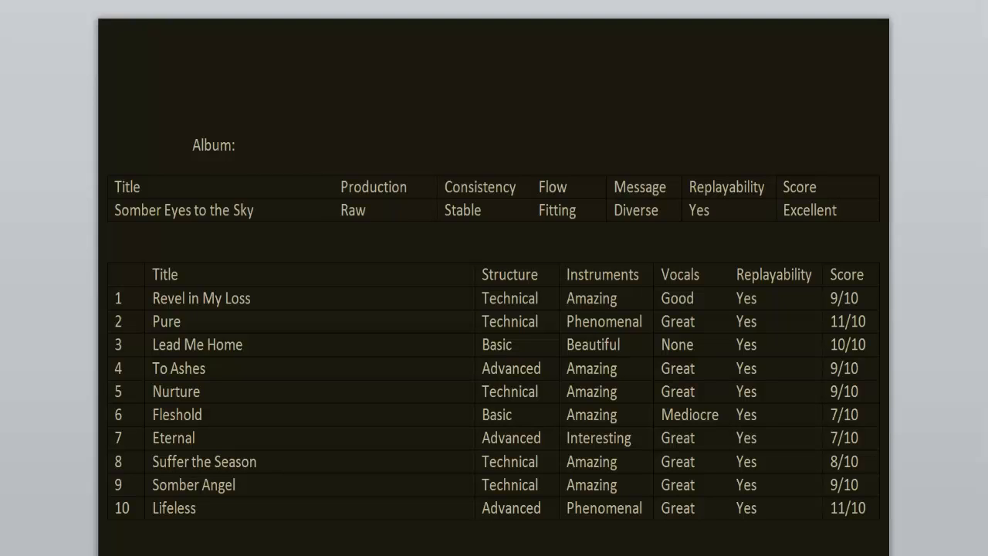
left_click(809, 210)
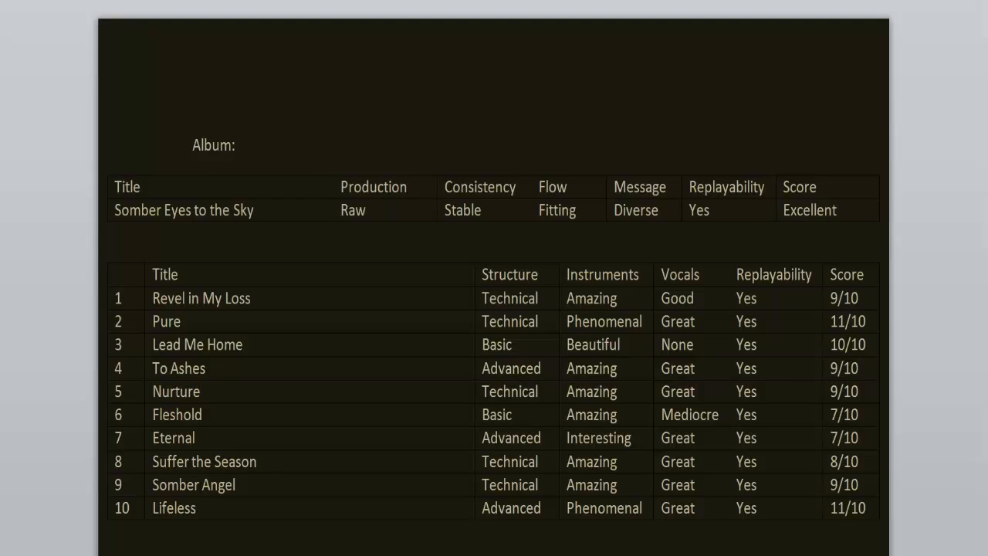
left_click(810, 210)
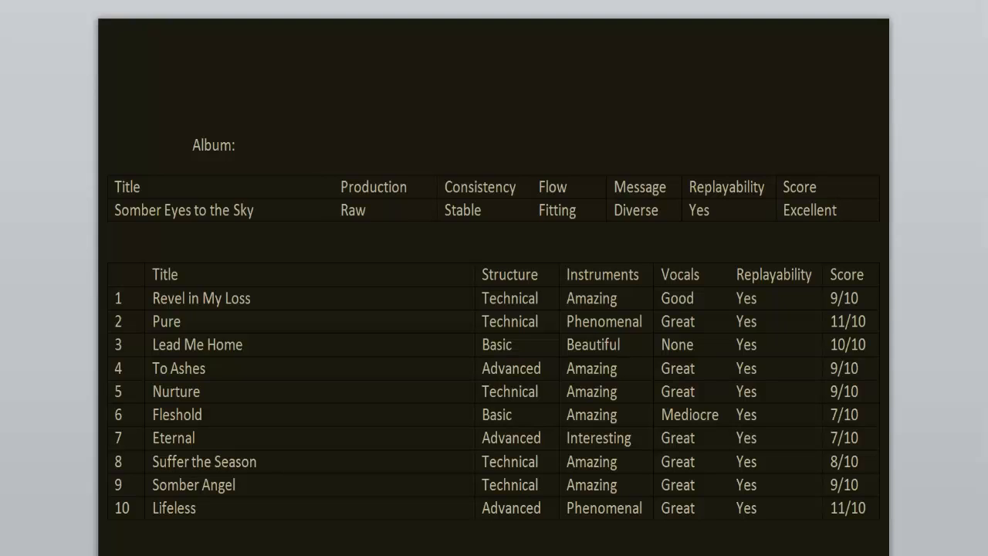
left_click(809, 209)
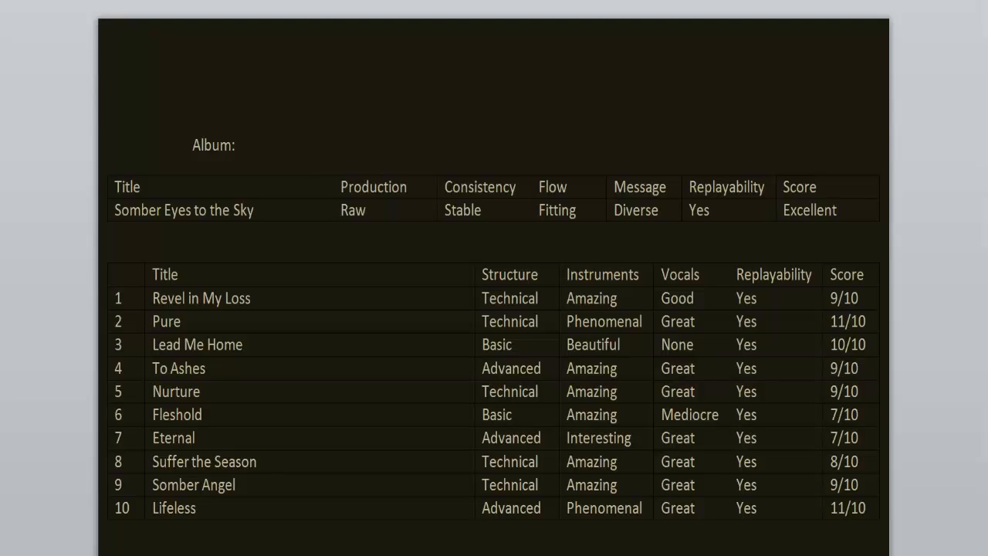
left_click(837, 210)
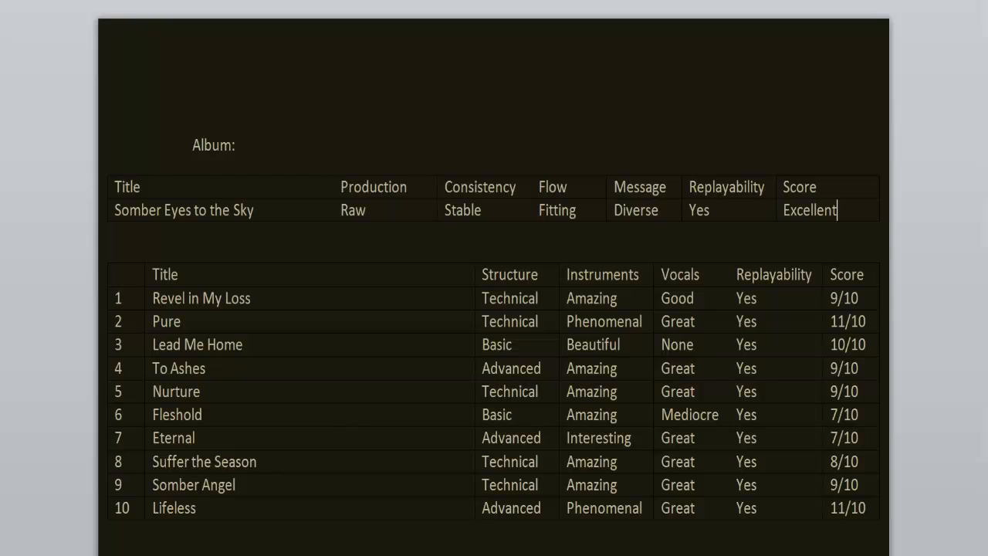